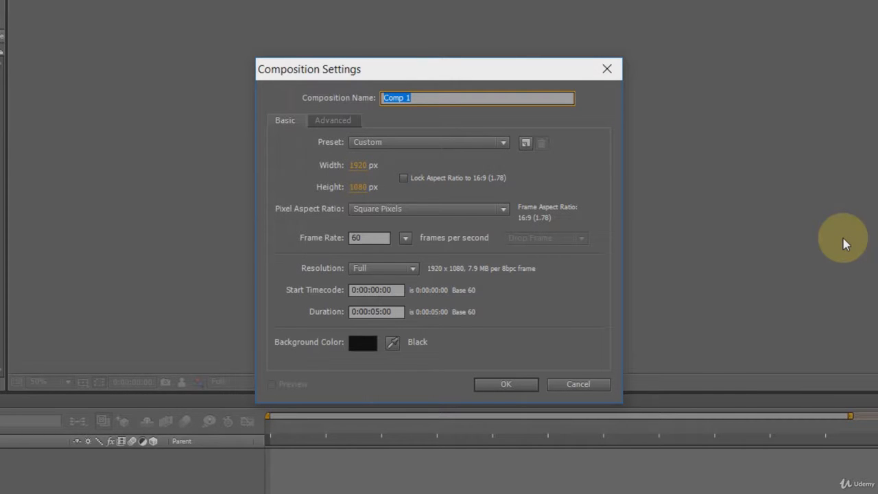
Apply the HDTV 1080 29.97 preset, lock the 16:9 aspect ratio, and set duration 0;00;07;20
click(503, 142)
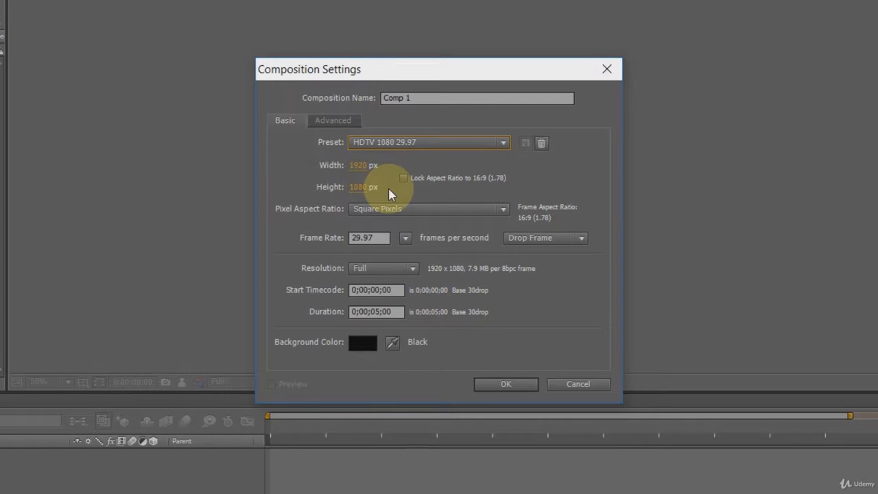
mouse_move(404, 198)
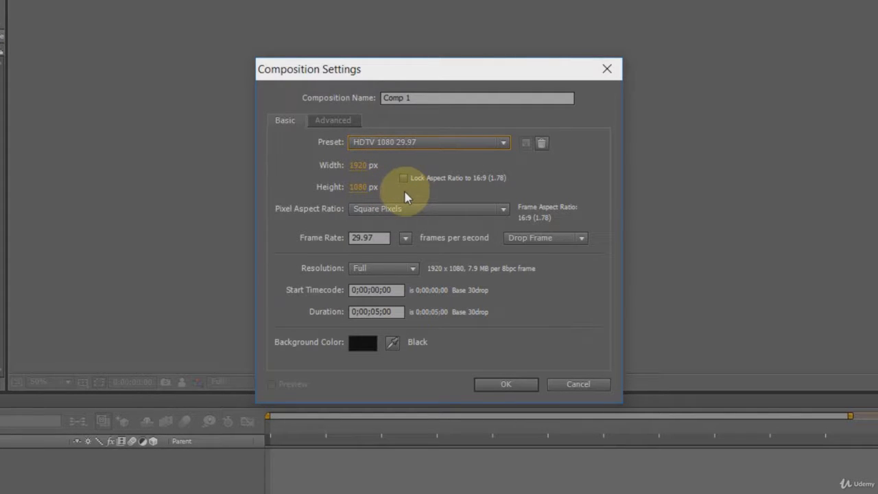
click(404, 177)
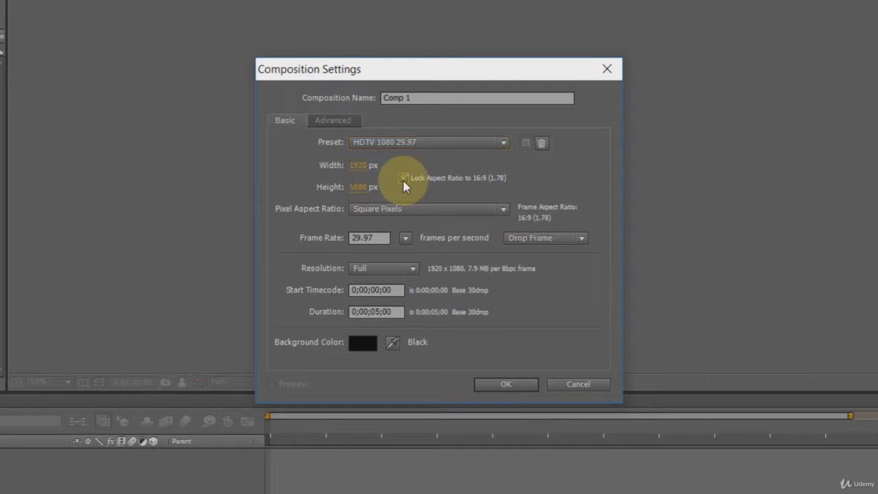
click(404, 177)
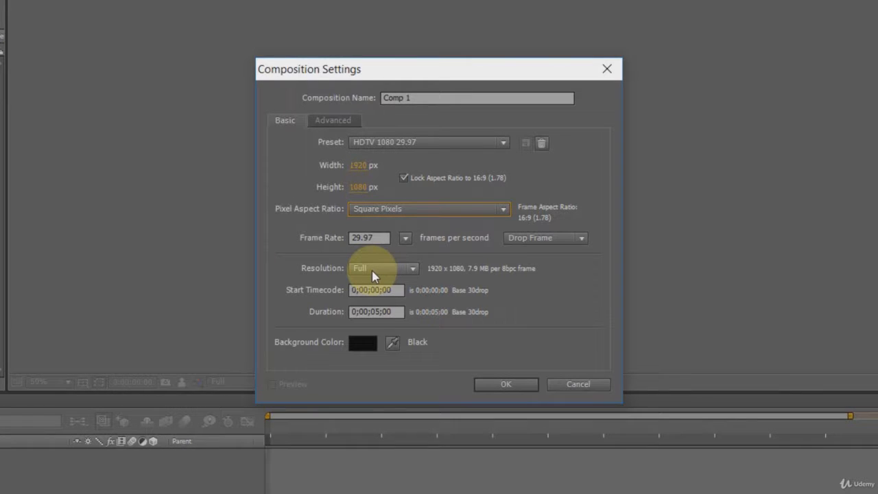
mouse_move(376, 329)
text(7)
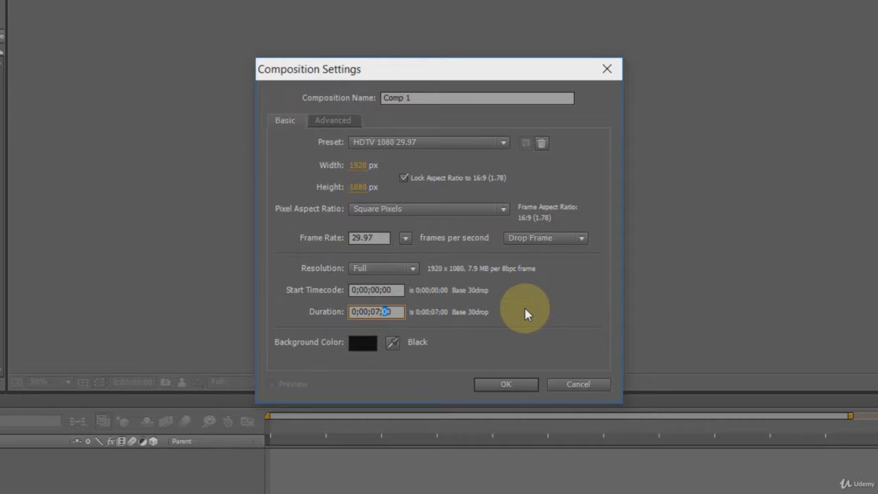
text(20)
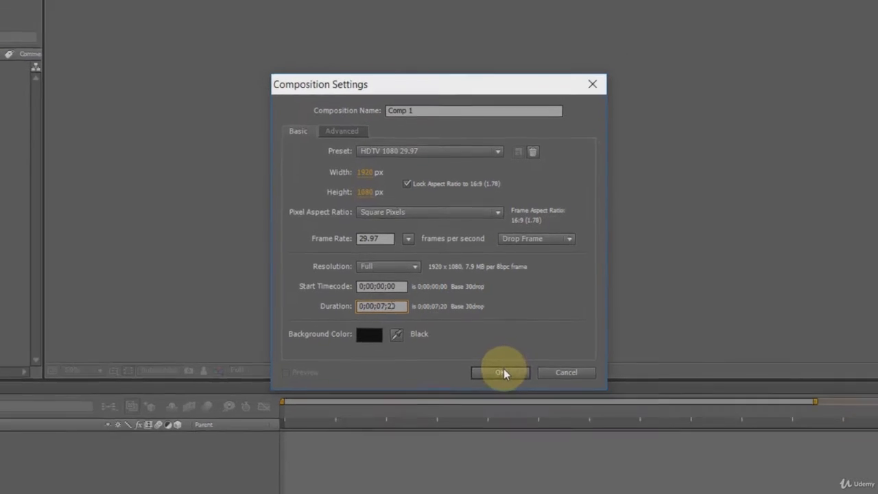
Confirm the composition settings and add a yellow solid layer via Layer > New > Solid
click(500, 372)
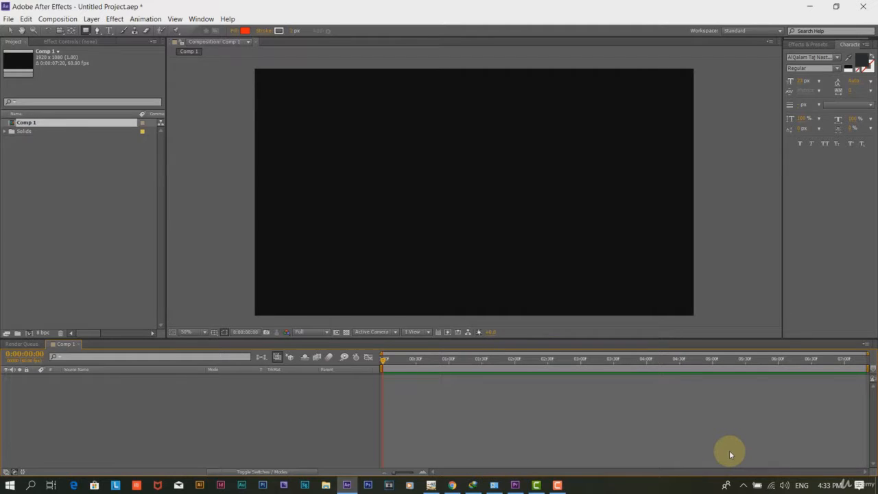
mouse_move(70, 238)
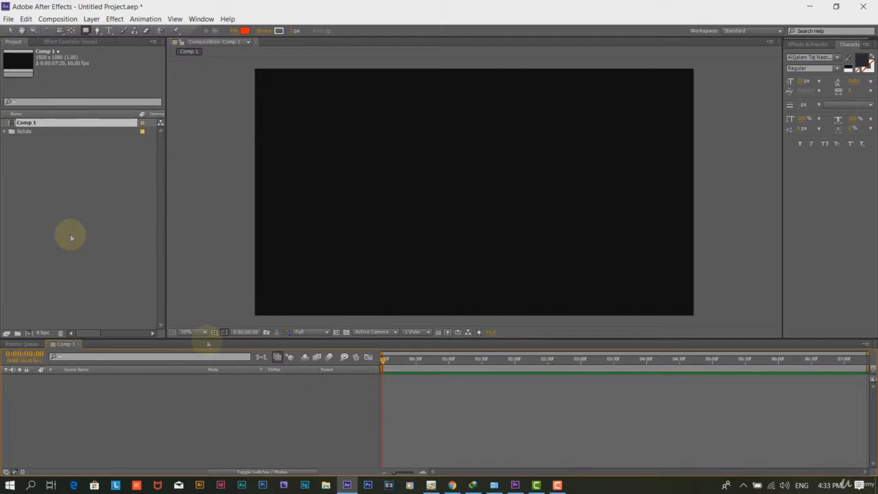
click(92, 18)
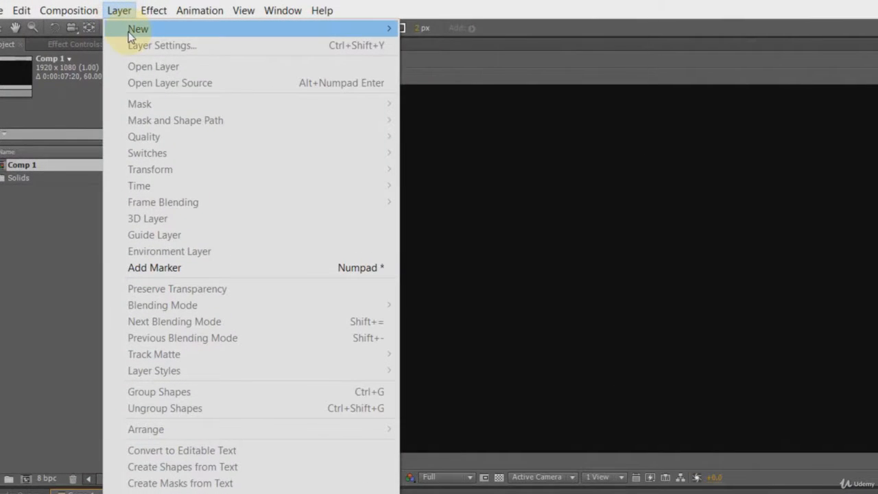
mouse_move(138, 29)
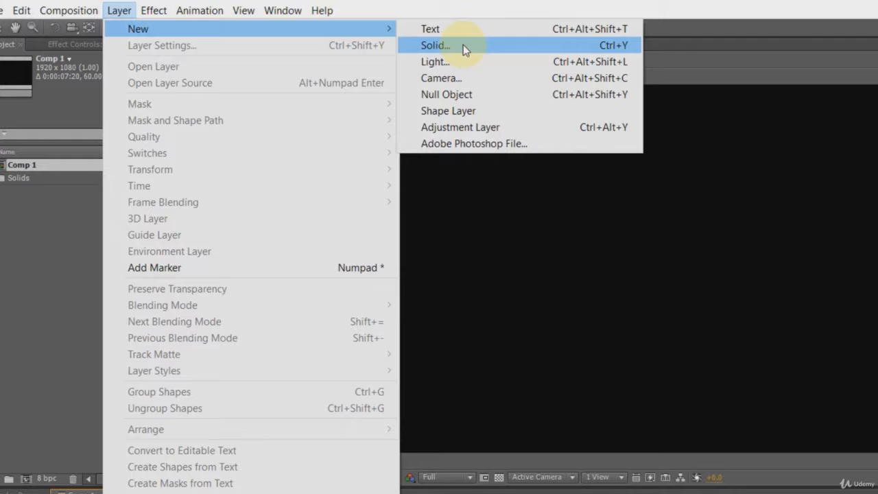
click(435, 44)
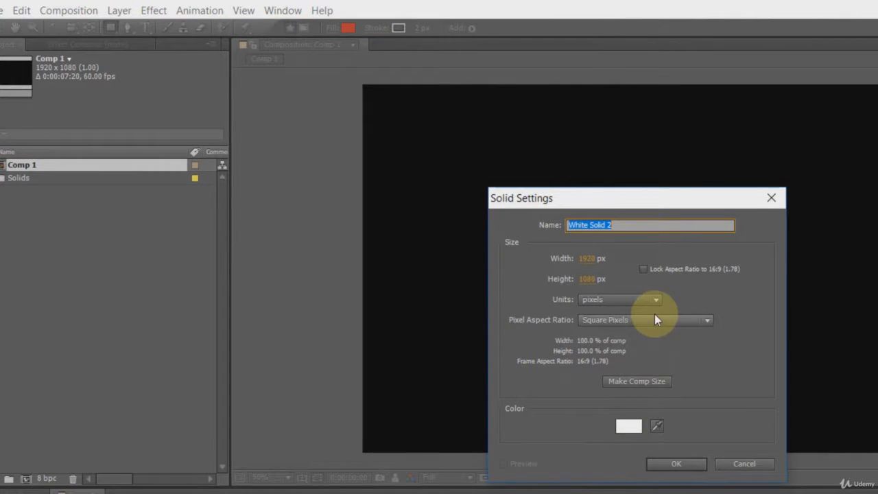
click(628, 426)
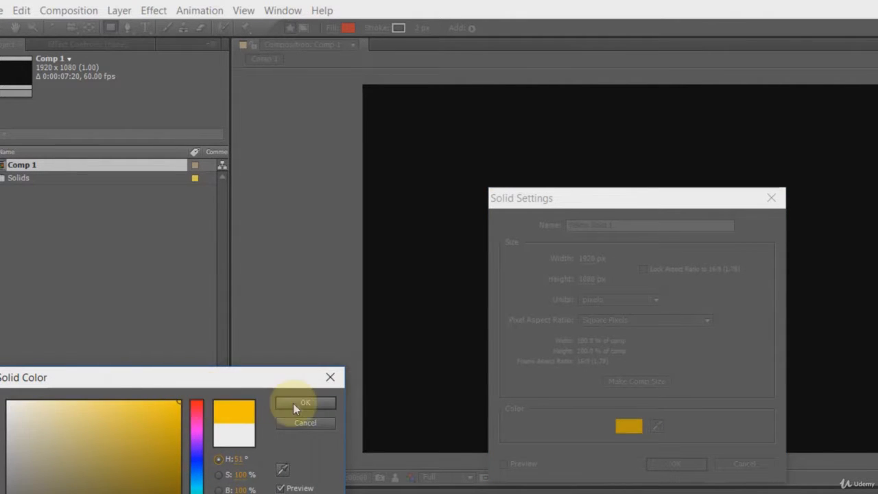
click(306, 403)
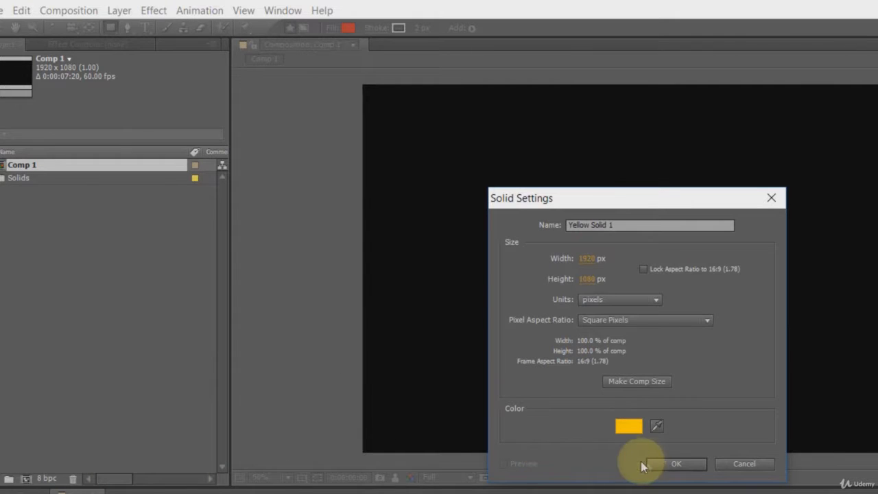
click(675, 463)
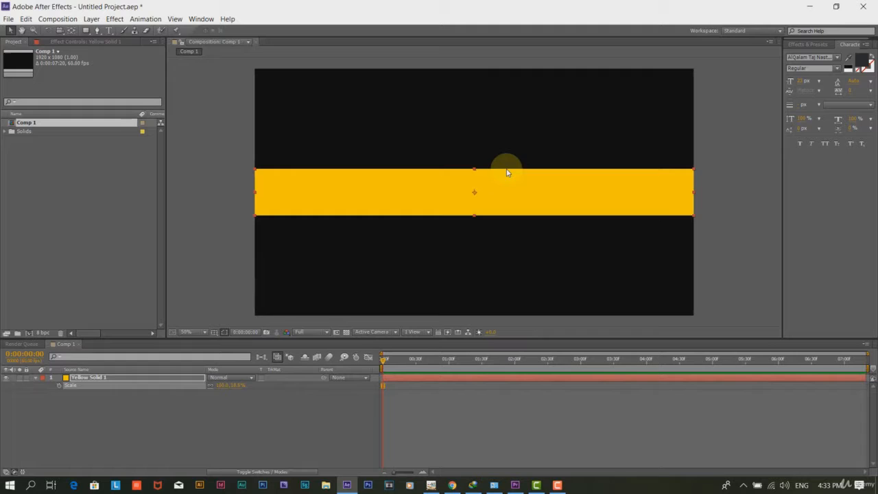
mouse_move(369, 211)
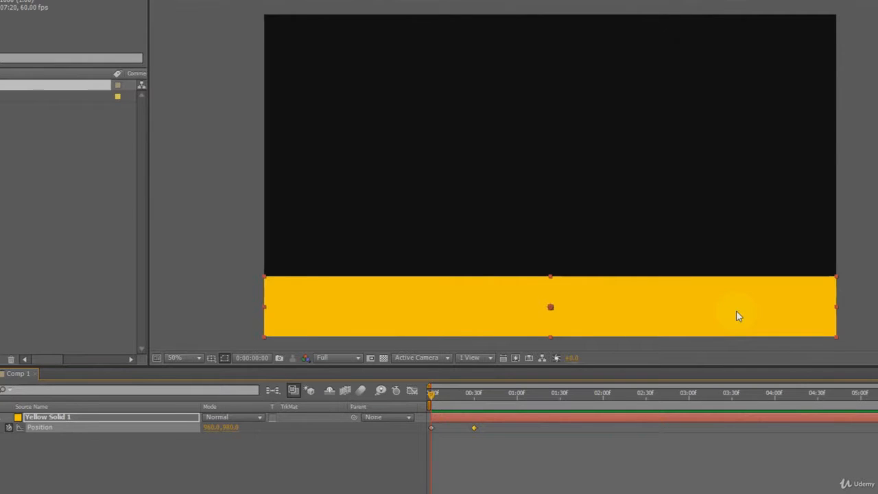
Drag the yellow solid off the left edge of the frame at the start
drag(737, 315, 213, 319)
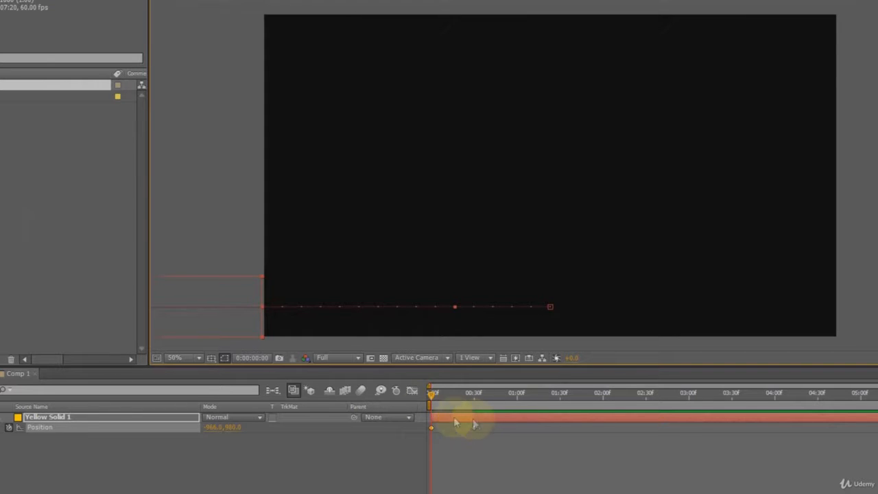
mouse_move(412, 391)
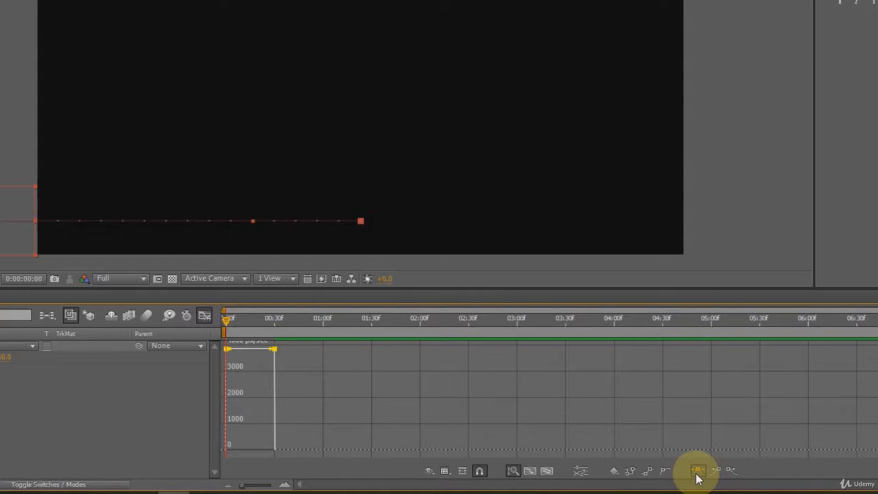
Apply Easy Ease to the Position keyframes and stretch the first keyframe's influence, then preview
click(696, 470)
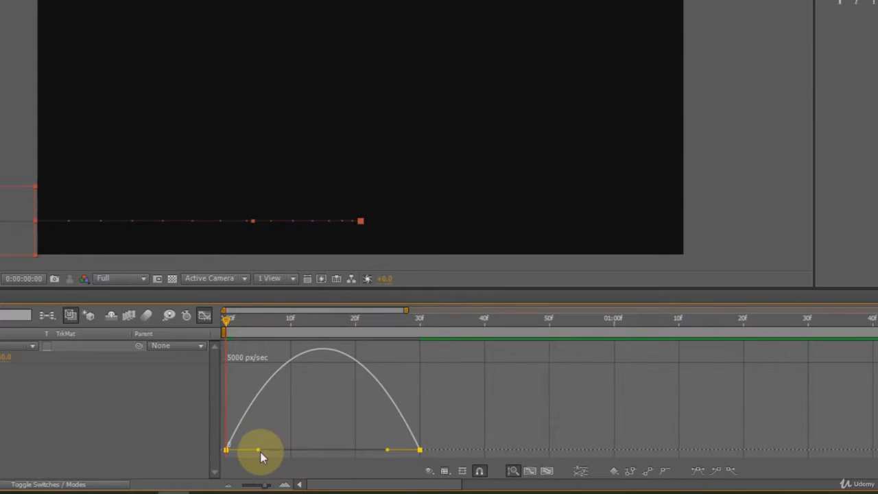
drag(259, 452, 322, 453)
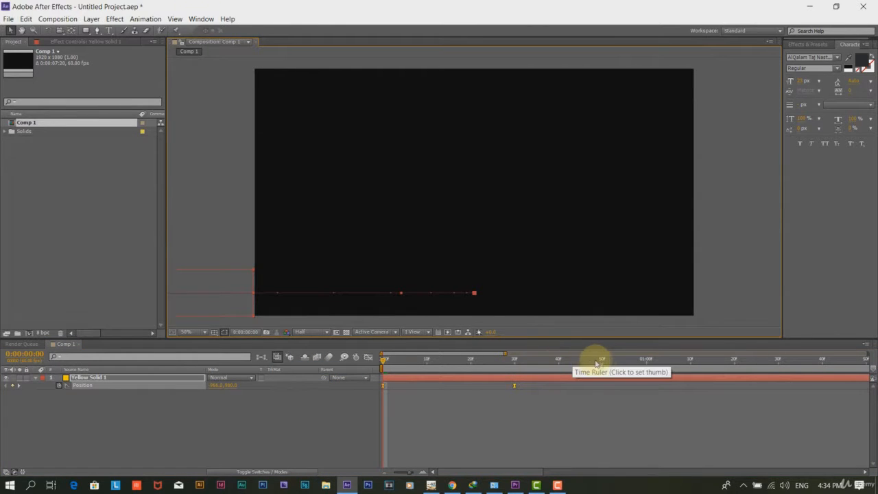
click(601, 358)
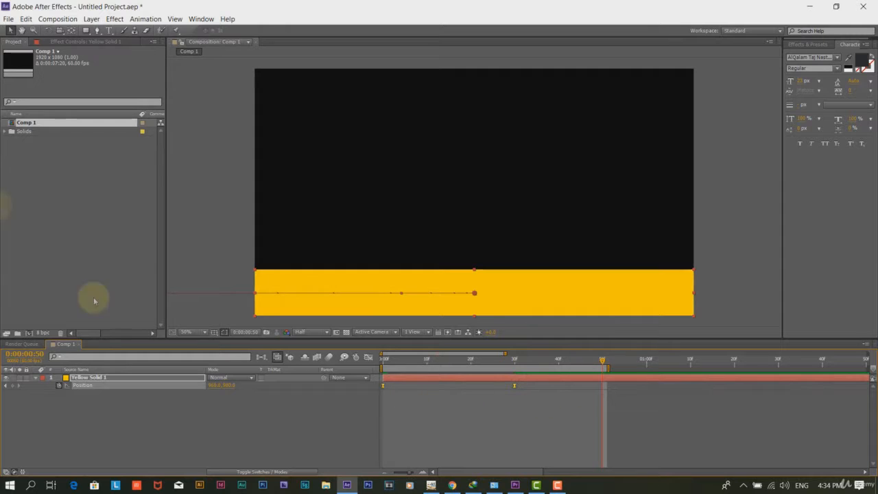
click(57, 19)
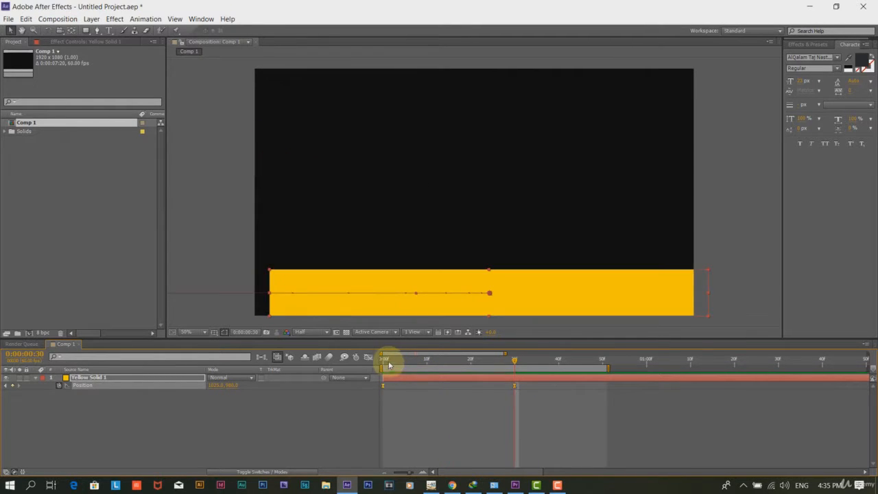
Scrub the slide-in to check the yellow strip's landing position around 1025,980
drag(384, 358, 515, 359)
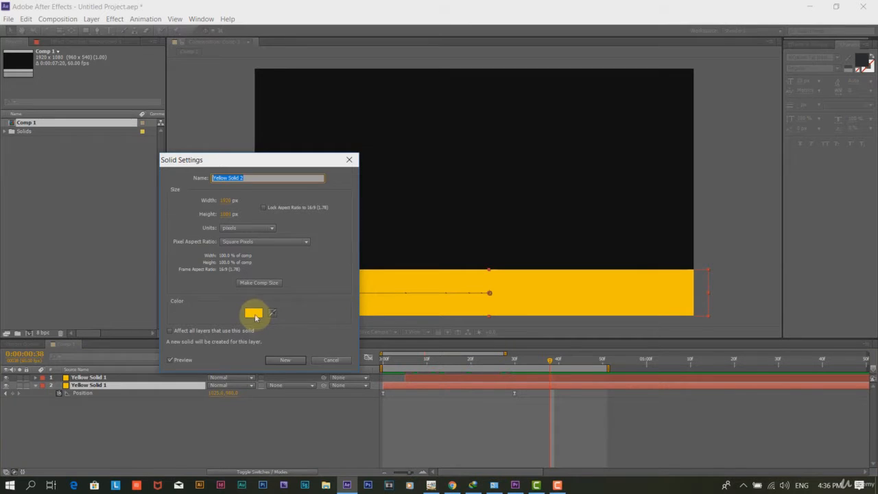
Recolour the duplicated strip's solid to white
click(255, 313)
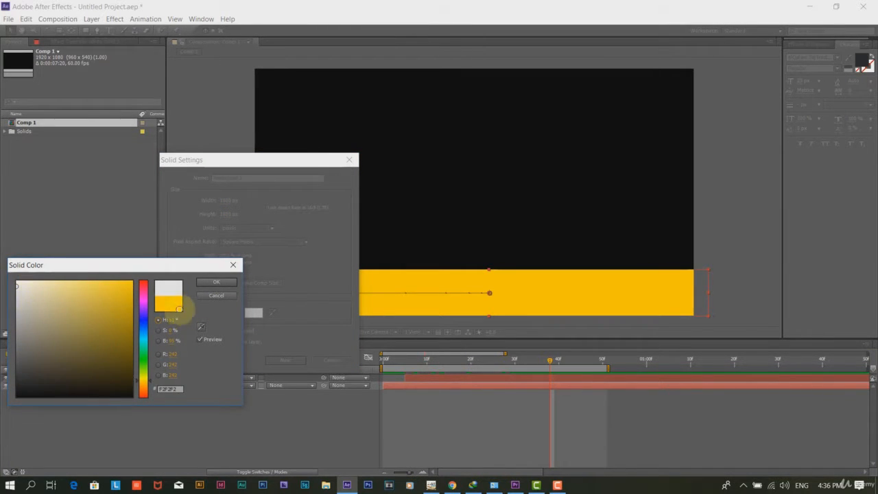
click(216, 281)
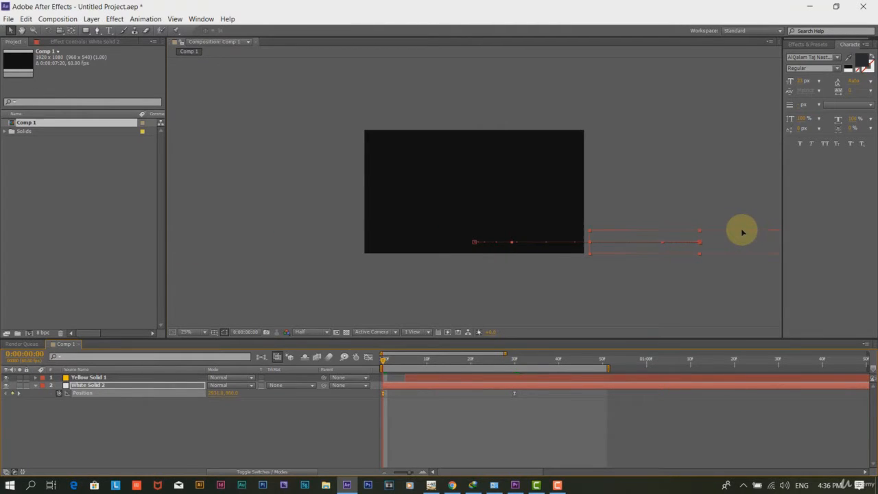
click(57, 18)
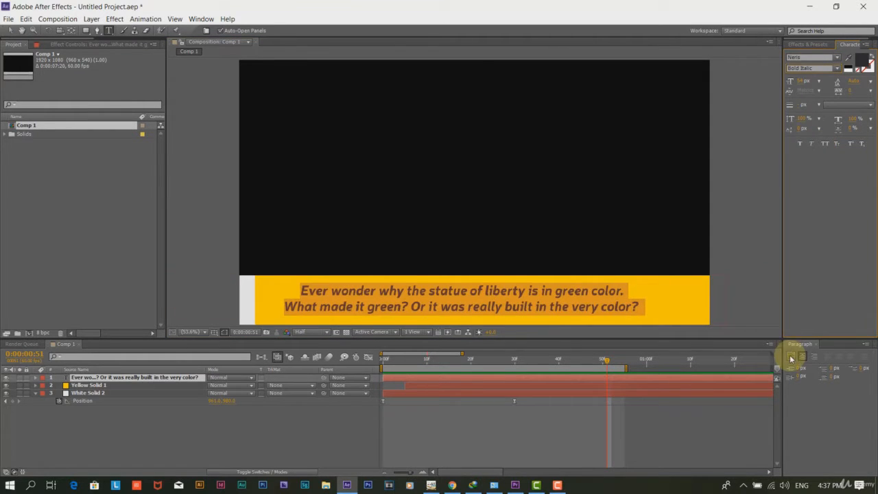
Center-align the caption text and step through the strips sliding in
click(813, 68)
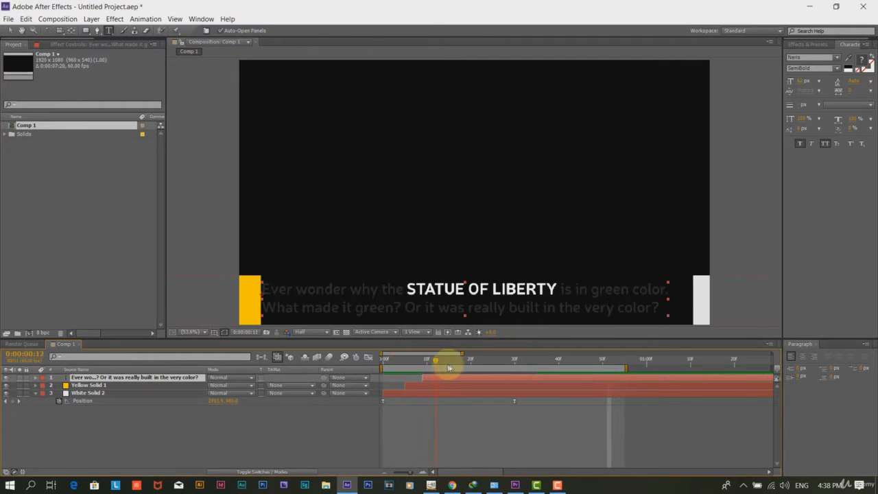
drag(435, 359, 429, 359)
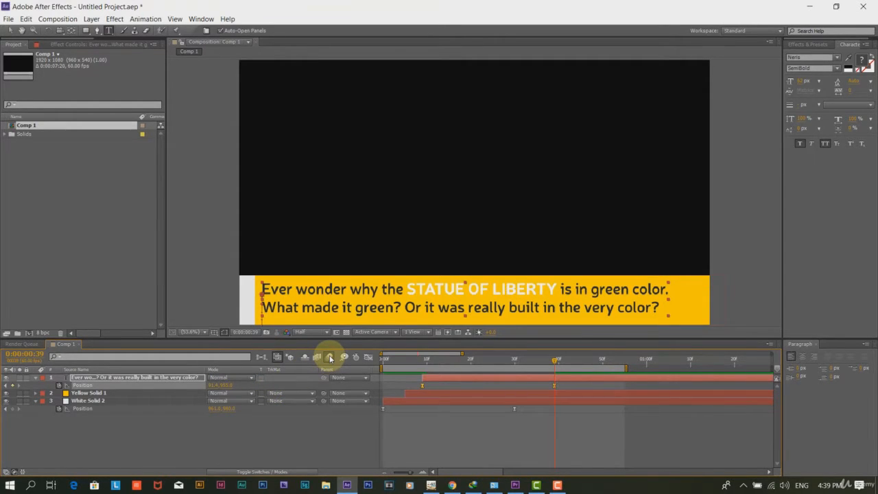
mouse_move(330, 356)
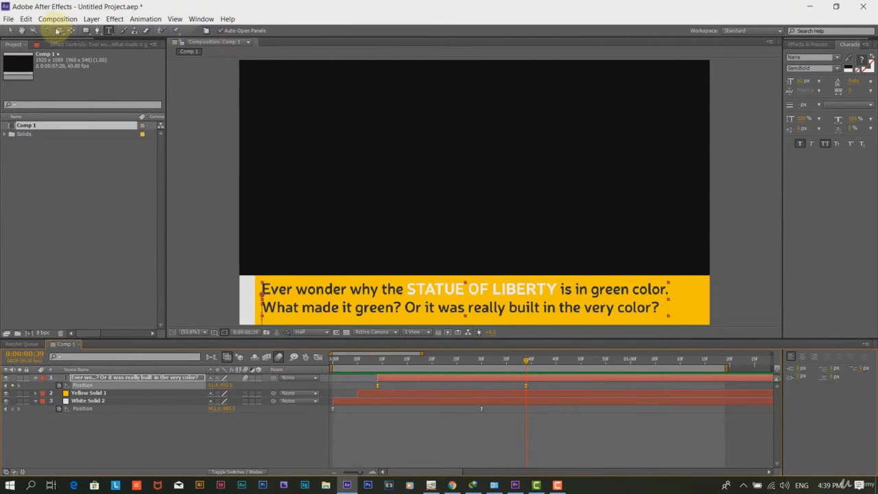
Move the time indicator near the comp's end and set the yellow strip's exit keyframe
click(58, 18)
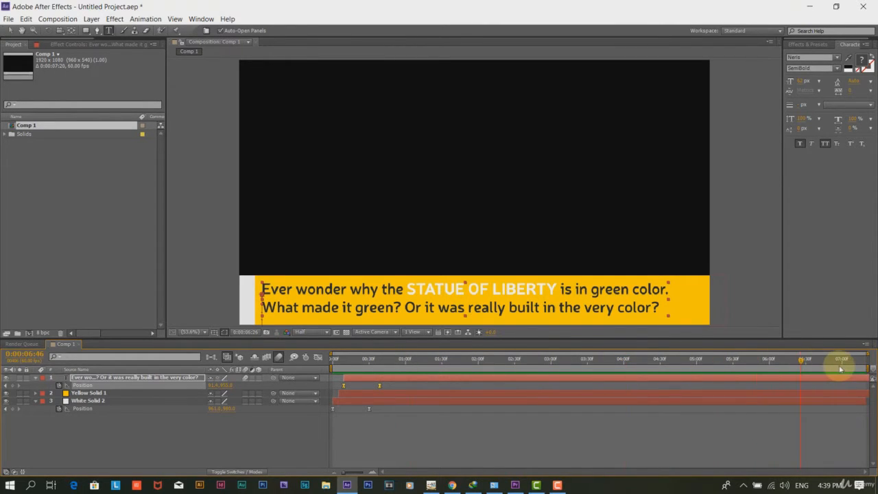
click(842, 358)
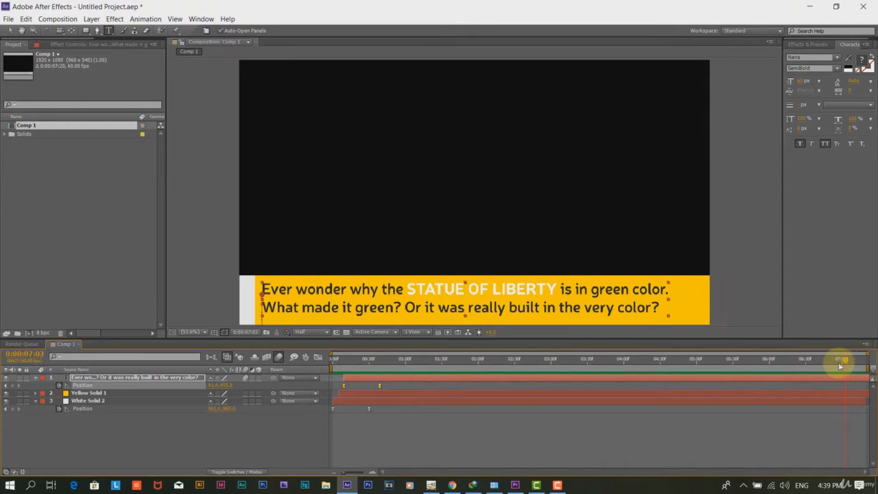
drag(840, 360, 809, 360)
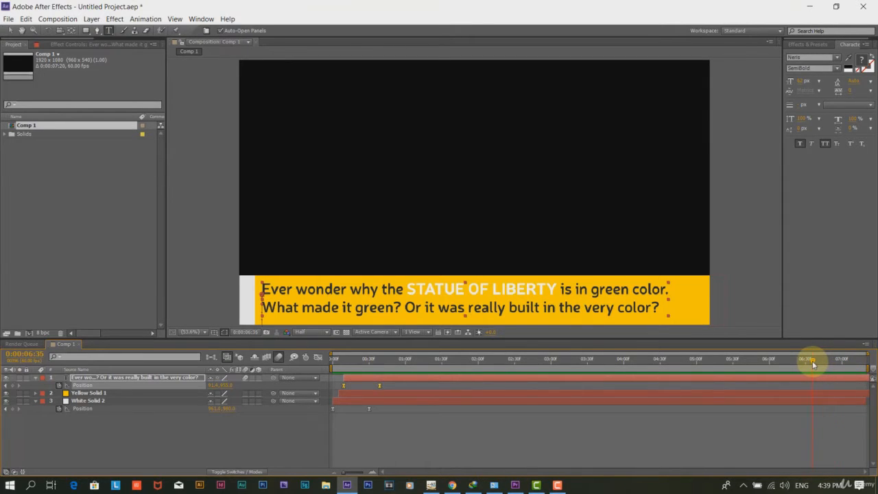
drag(811, 358, 804, 358)
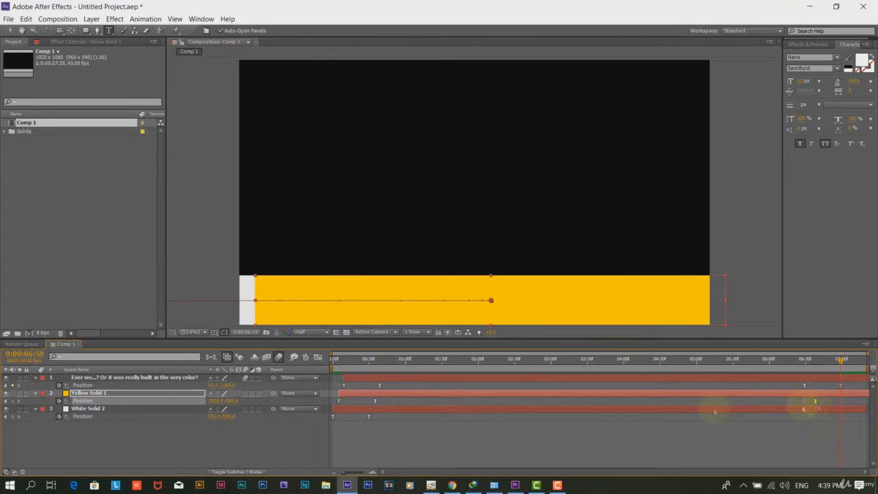
click(88, 408)
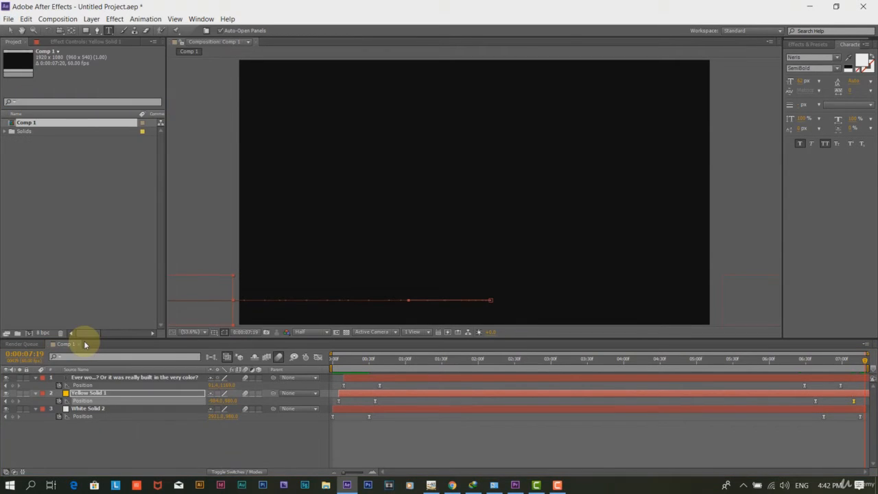
Save the caption project and import Comp 1 into Premiere Pro
key(ctrl+s)
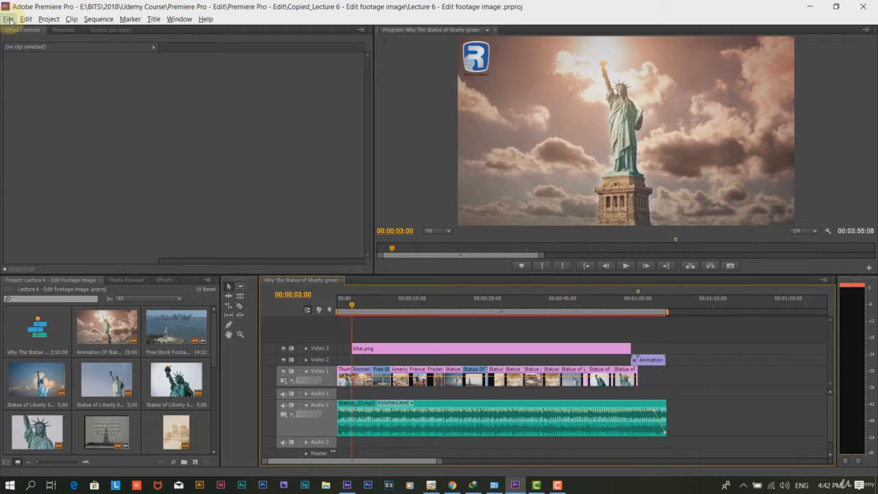
click(9, 19)
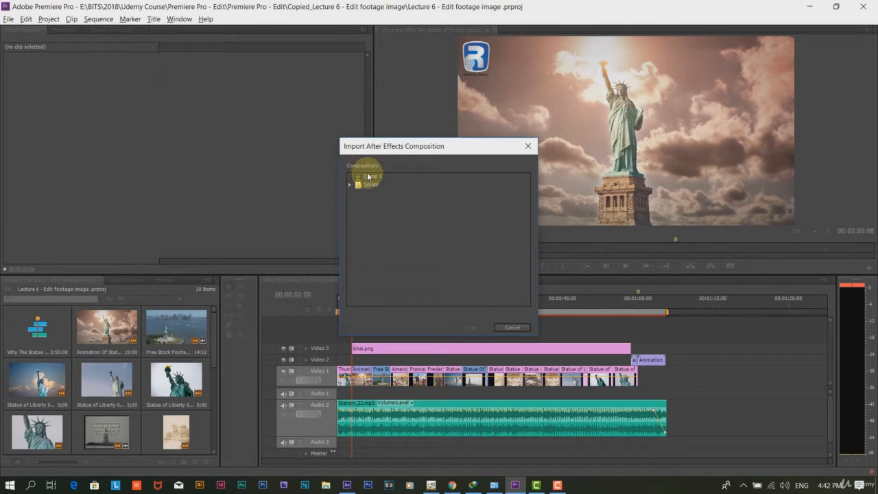
click(472, 327)
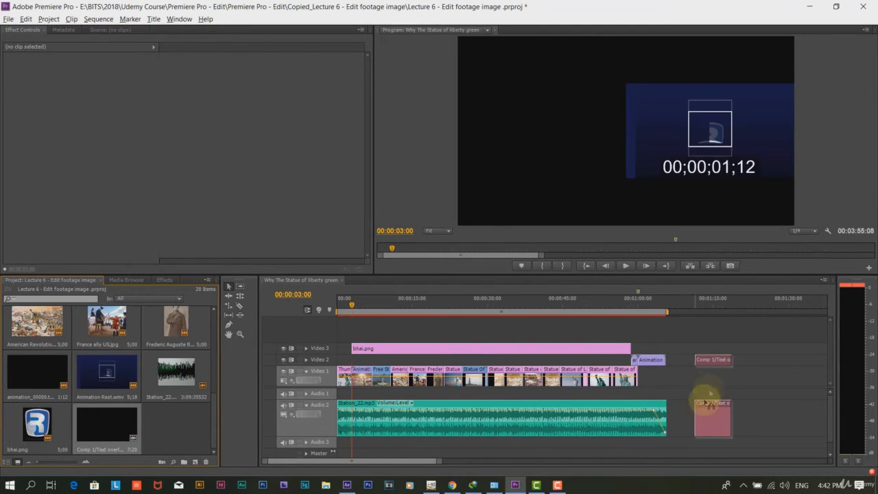
Select the Comp 1 clip and unlink its video from its audio
click(713, 418)
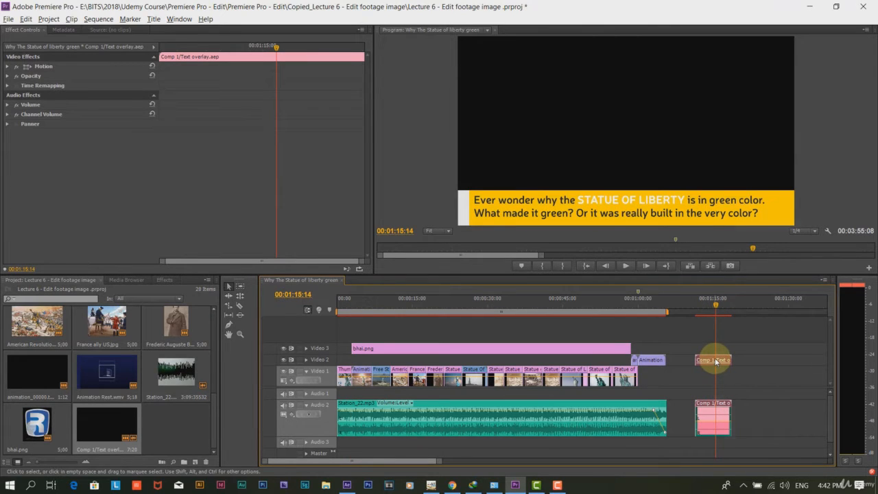
right_click(713, 360)
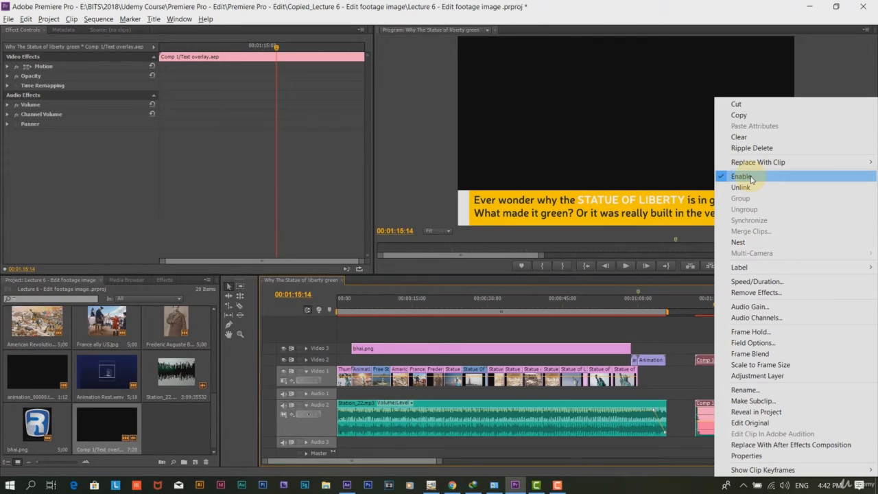
click(740, 187)
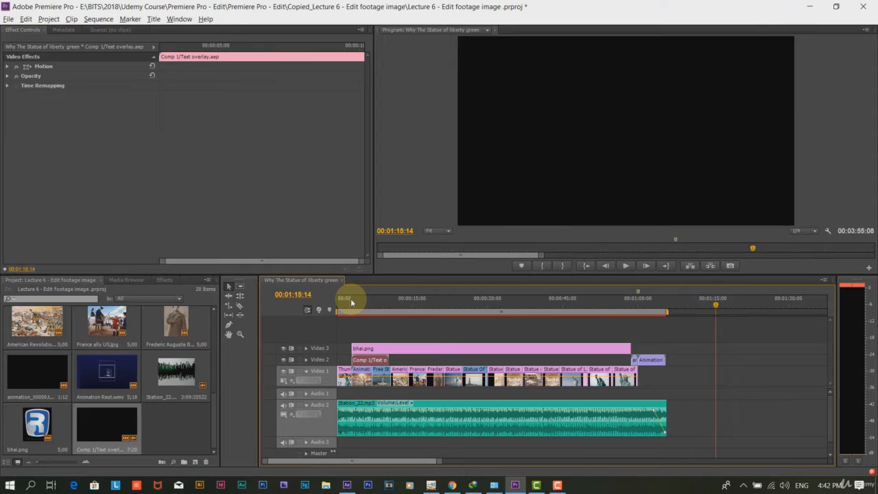
click(625, 266)
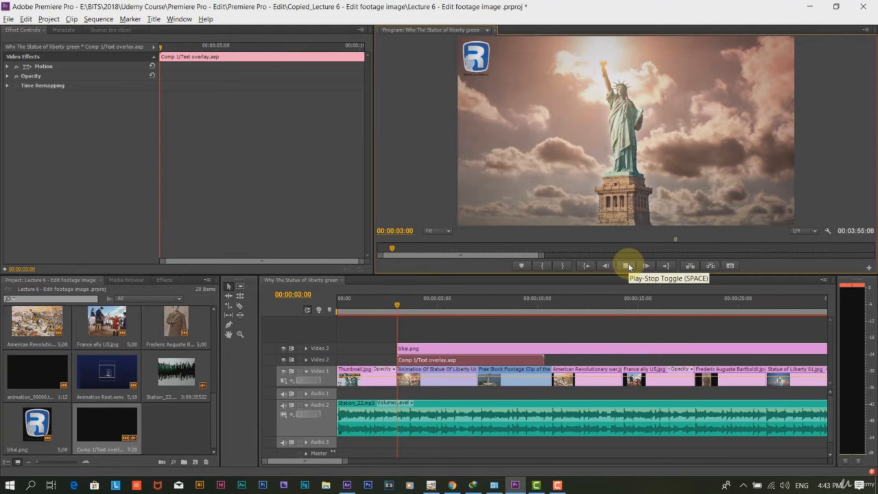
click(628, 266)
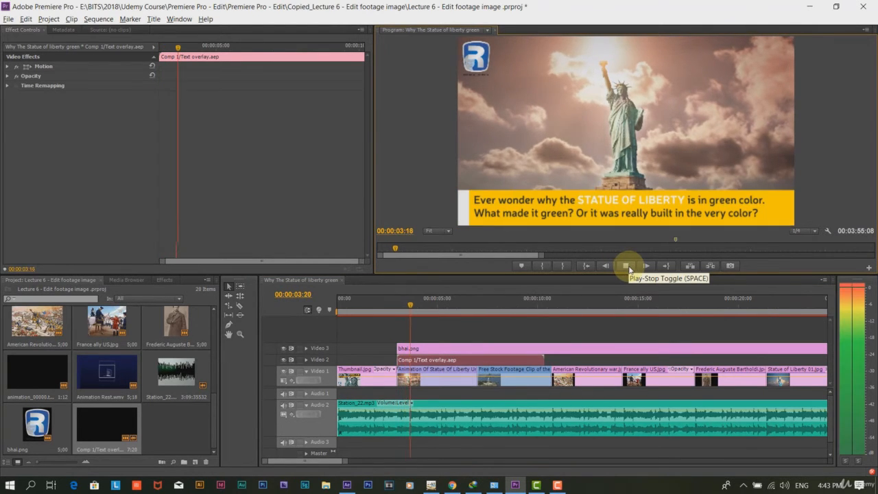
click(645, 266)
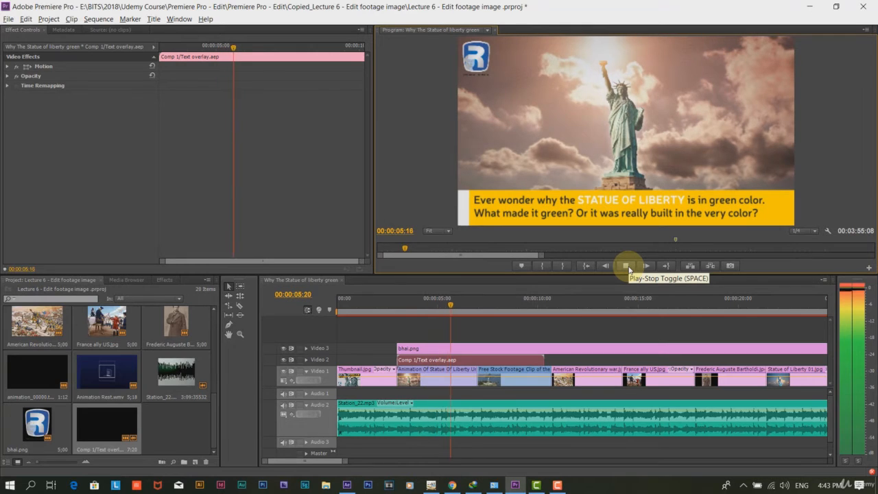
click(626, 266)
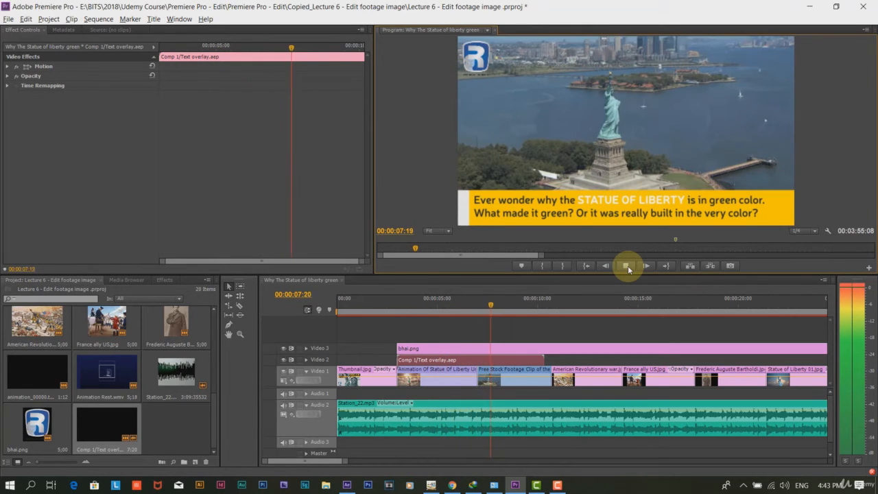
click(626, 266)
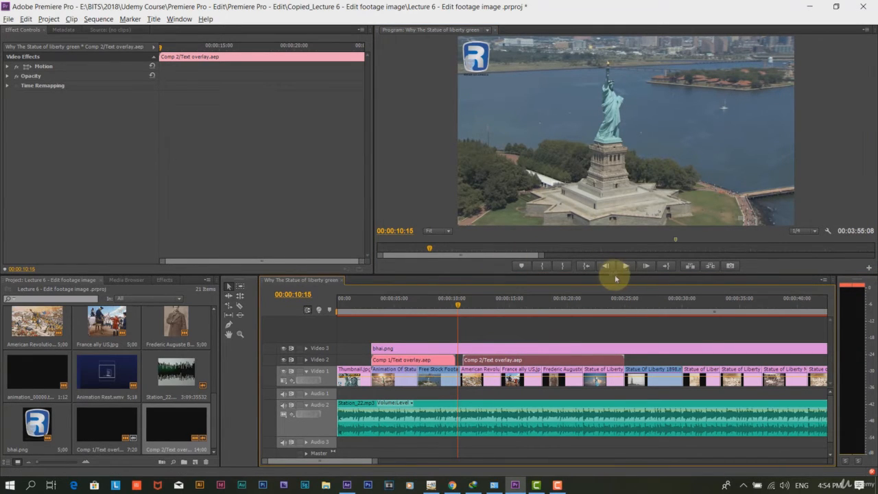
Play Comp 2's Revolutionary War captions over the footage on Video 2, then stop playback
click(624, 266)
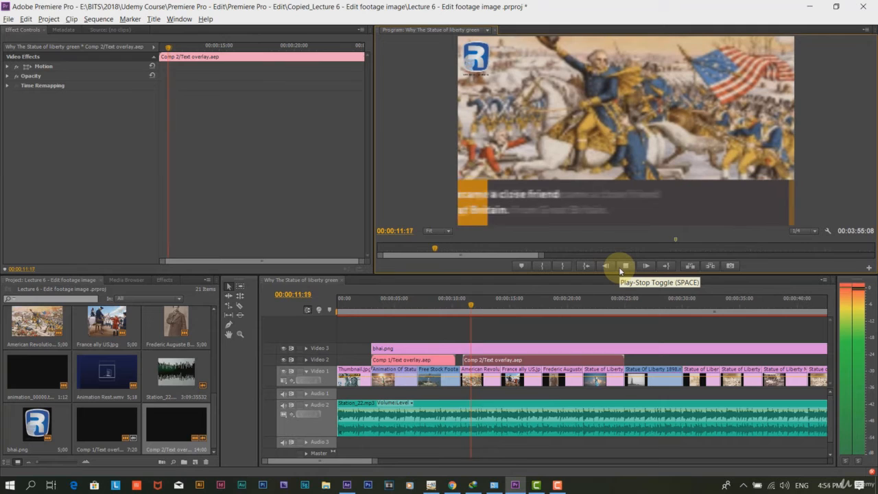
click(622, 265)
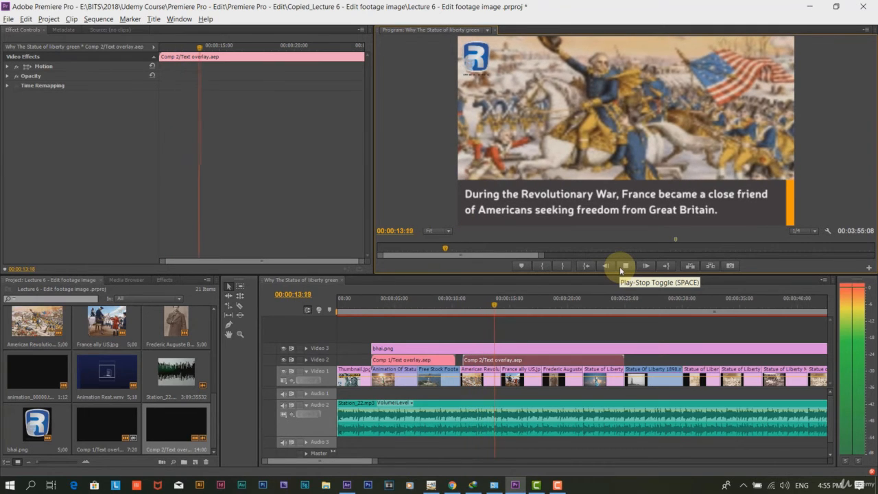
click(645, 265)
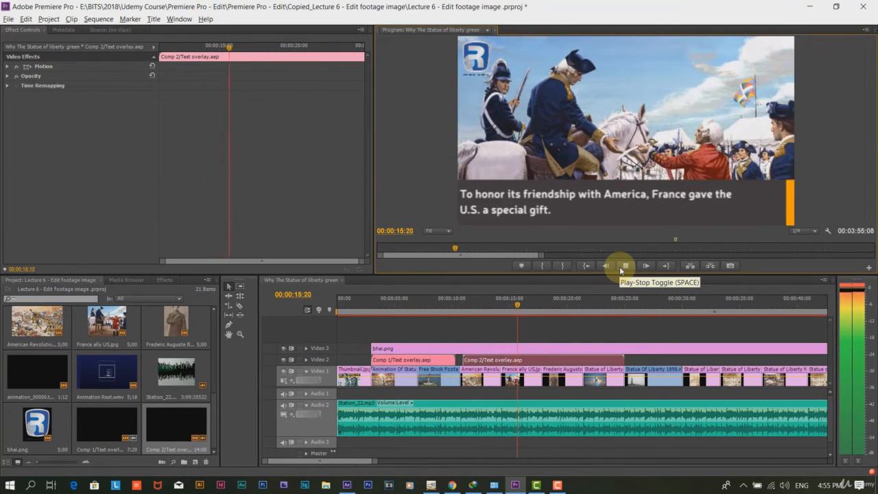
click(624, 266)
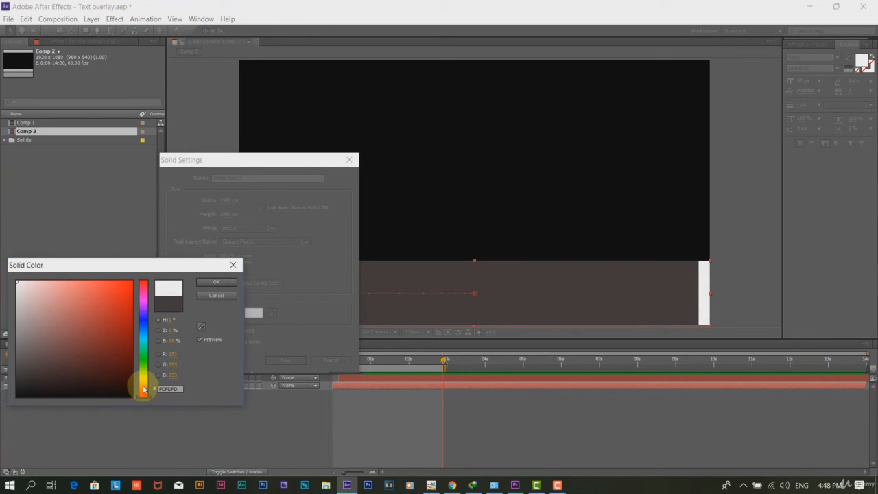
Change Comp 2's thin right-edge solid to orange (FFA200)
click(214, 313)
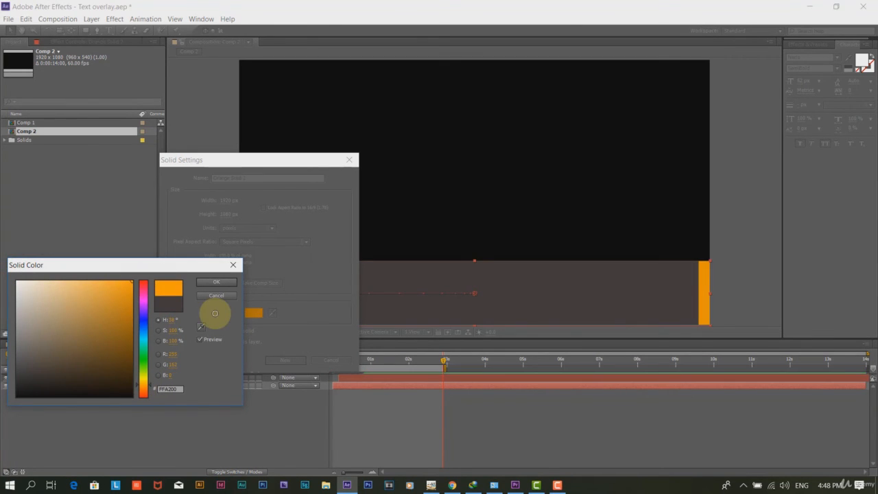
click(216, 281)
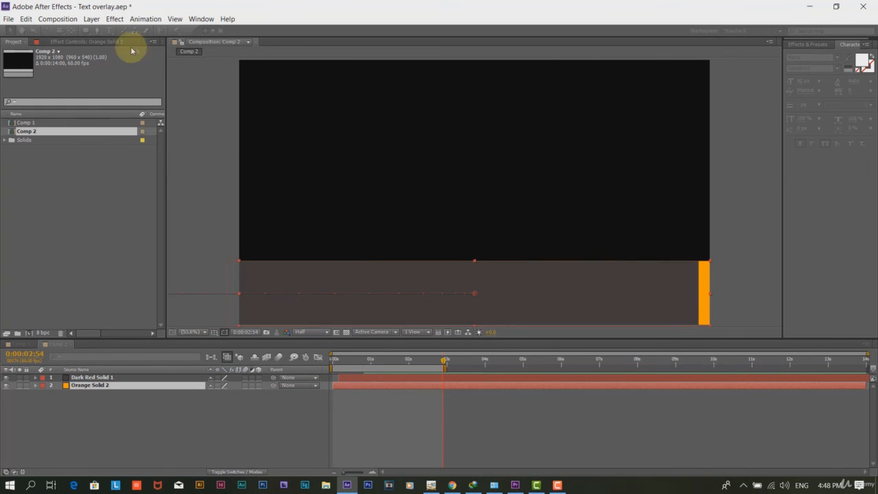
click(58, 19)
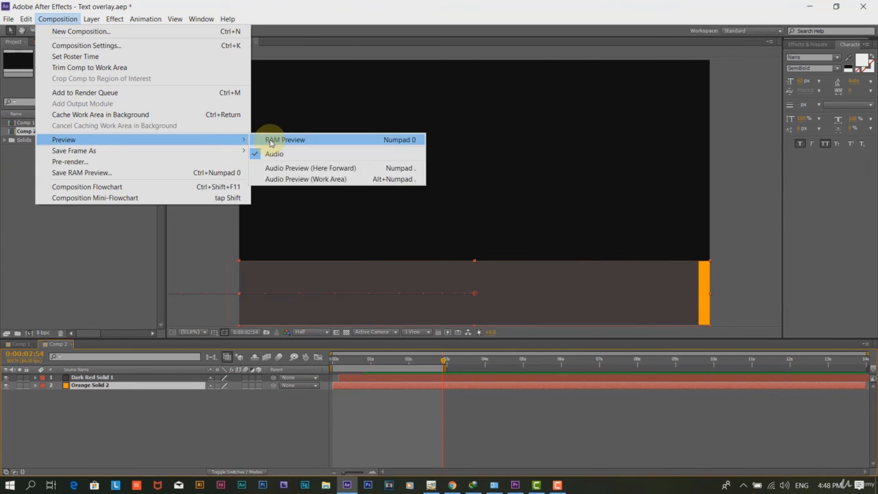